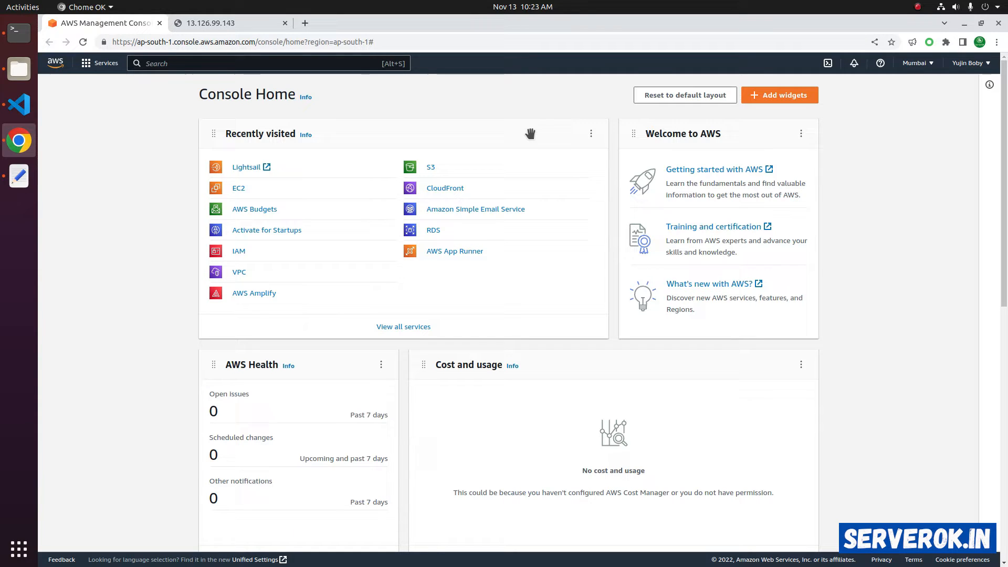
{"action": "mouse_move", "coordinate": [63, 103]}
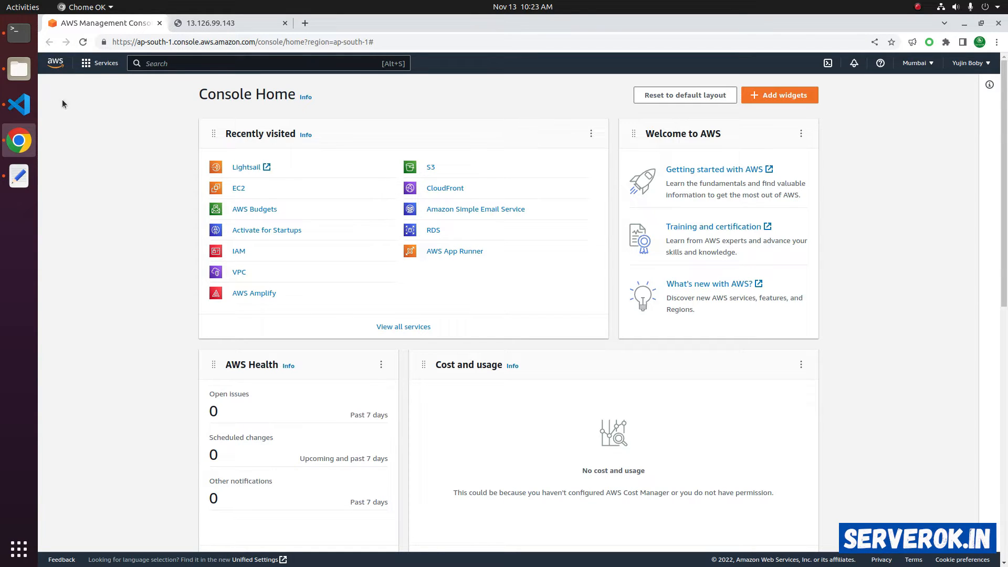
Show the Compute category of services (EC2, Lambda, Lightsail) from the Services menu.
{"action": "left_click", "coordinate": [105, 63]}
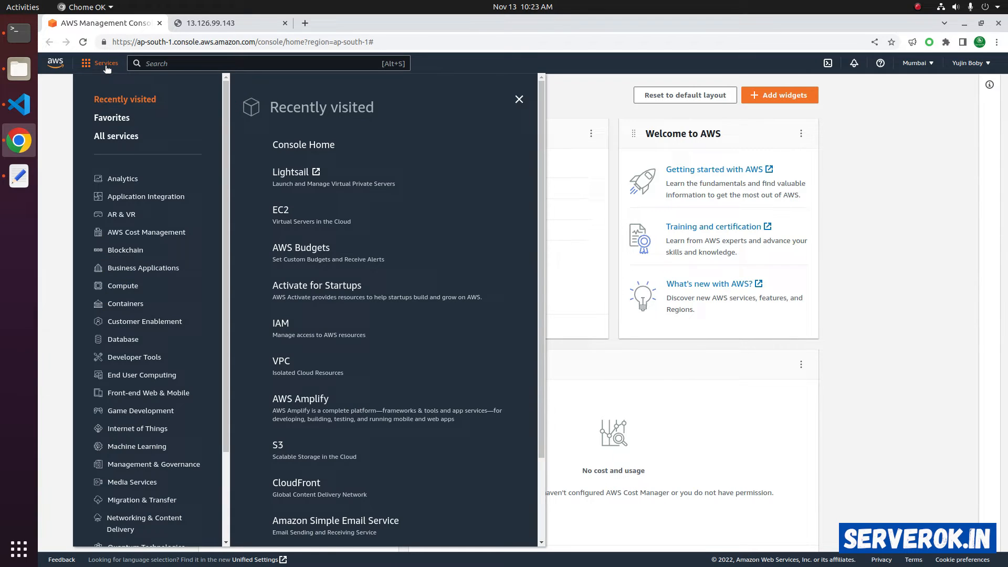
{"action": "left_click", "coordinate": [122, 286]}
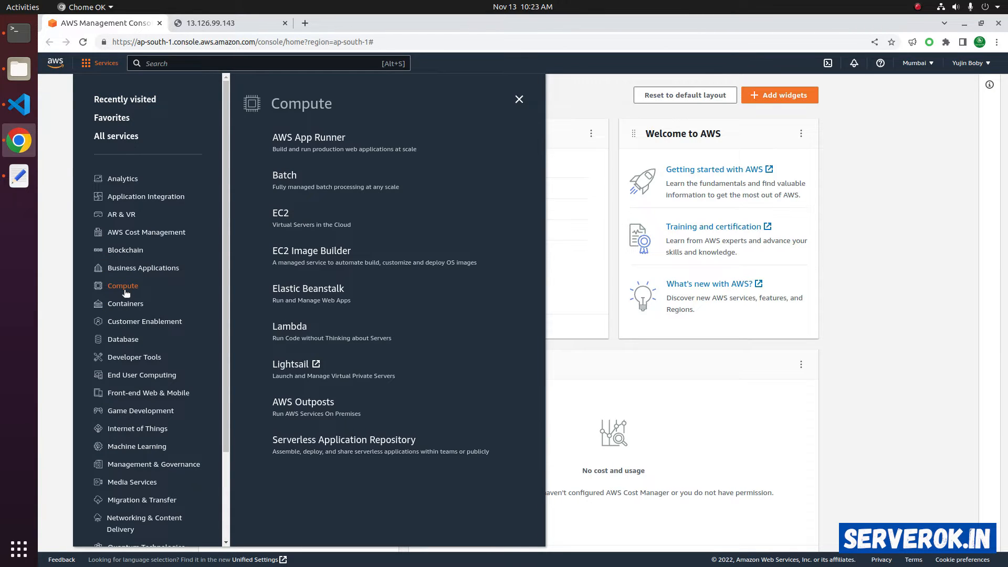
{"action": "mouse_move", "coordinate": [290, 364]}
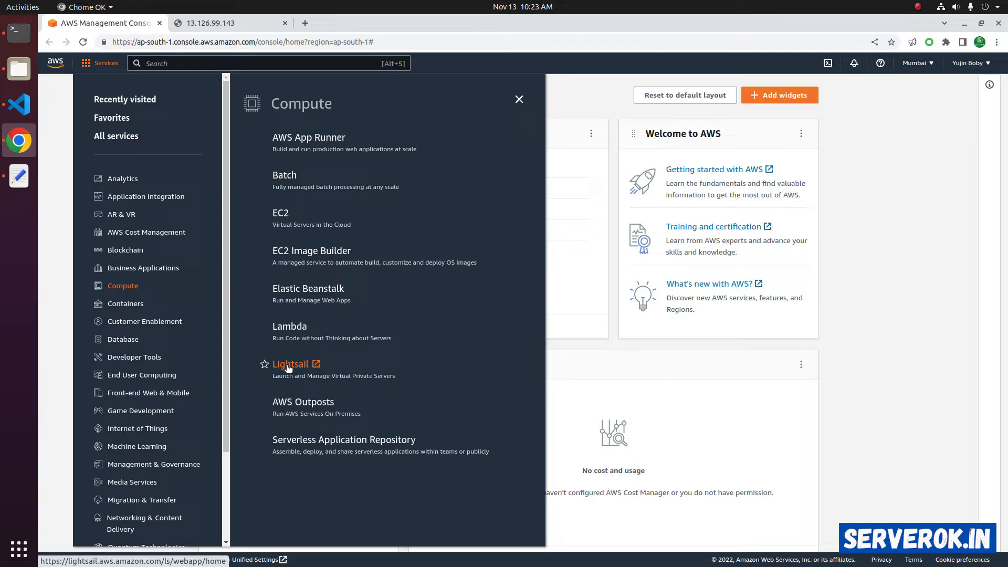
Launch Lightsail and view the actions available for the my.serverok.in instance.
{"action": "left_click", "coordinate": [291, 364]}
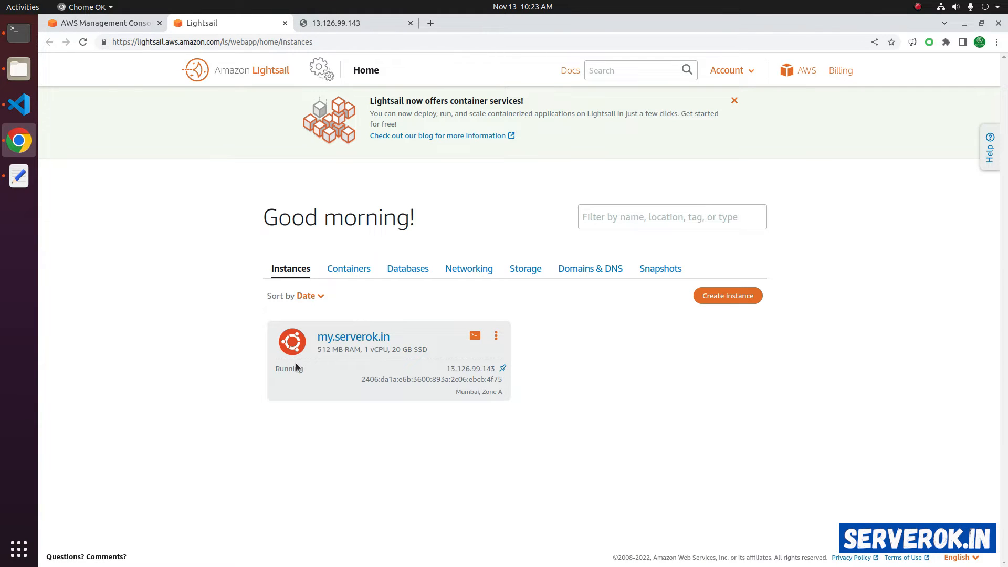
{"action": "mouse_move", "coordinate": [406, 344]}
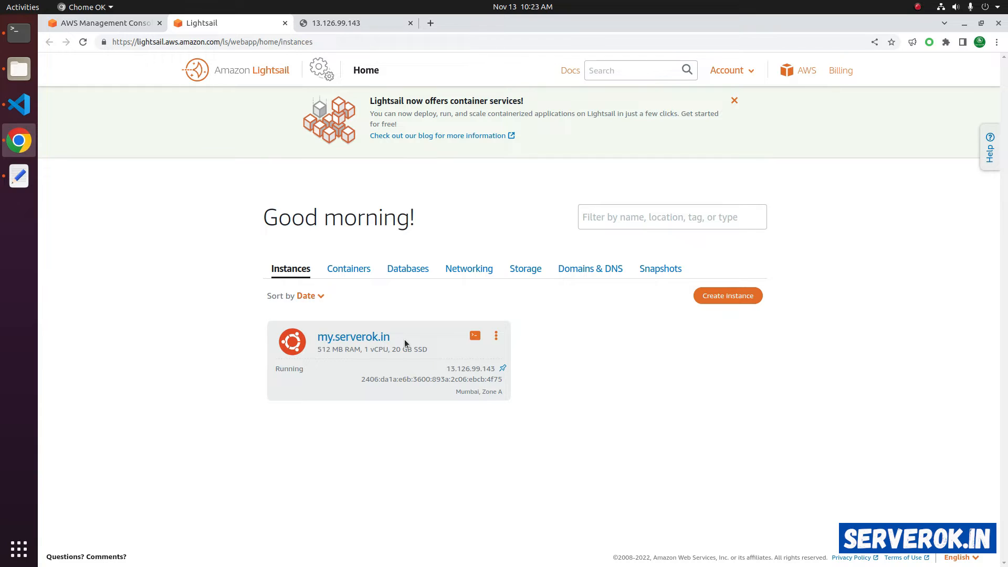
{"action": "mouse_move", "coordinate": [364, 364]}
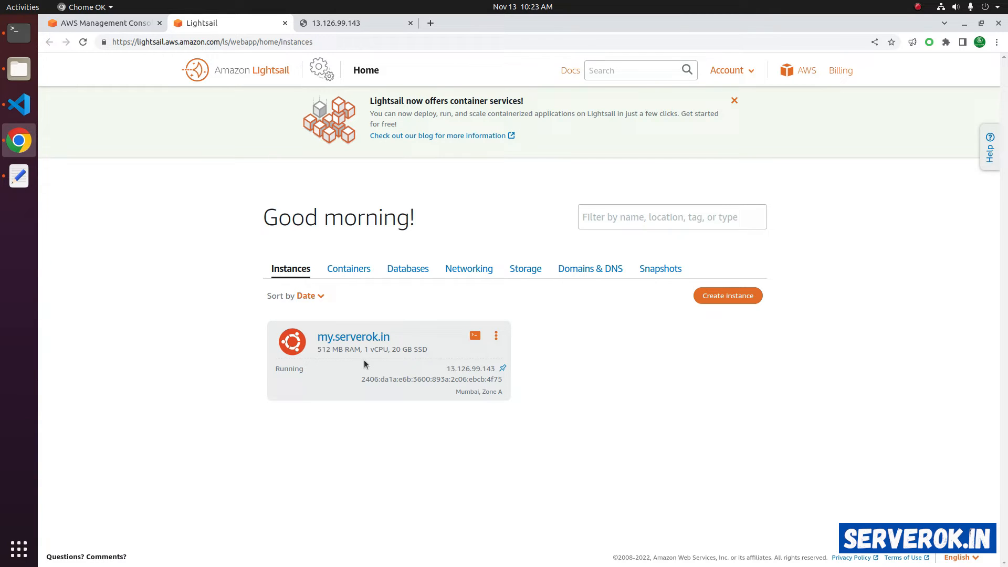
{"action": "left_click", "coordinate": [495, 335]}
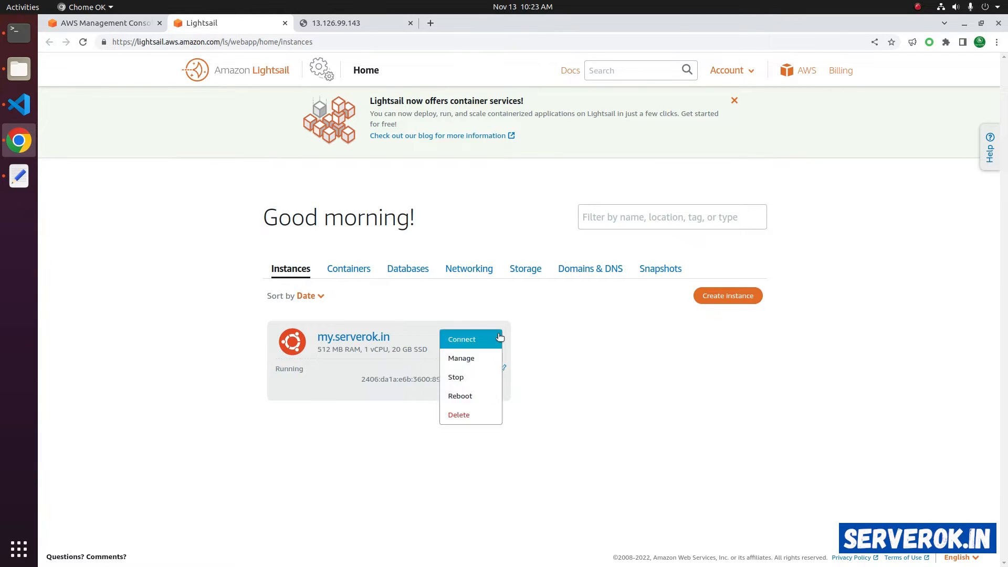
{"action": "mouse_move", "coordinate": [458, 415]}
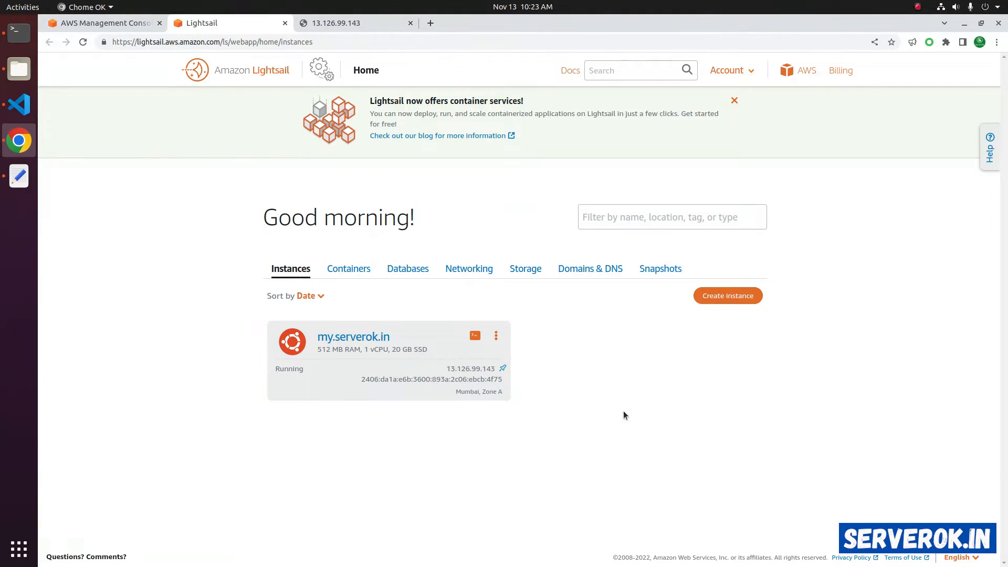
Go to the Delete page of the my.serverok.in instance from its management view.
{"action": "left_click", "coordinate": [475, 336]}
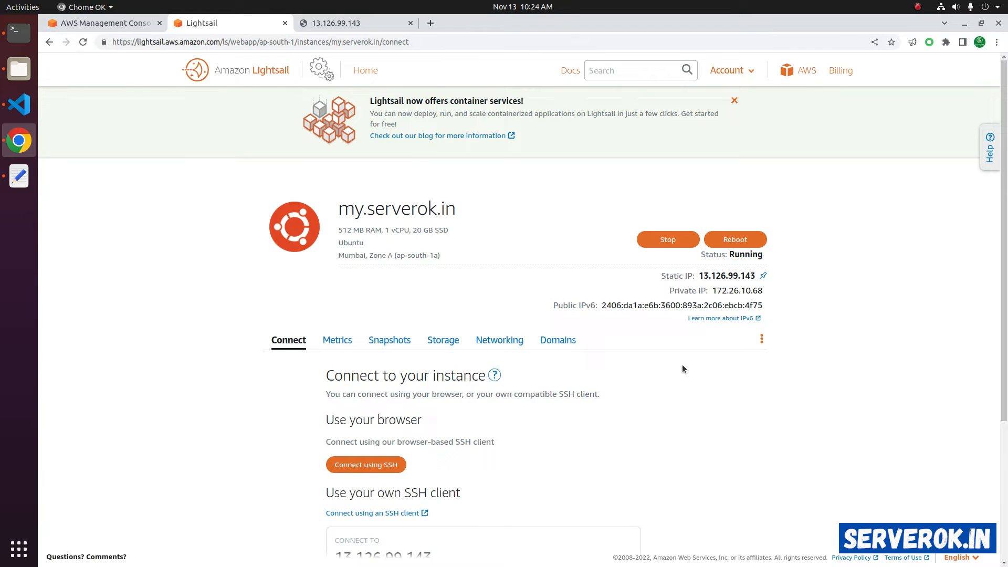
{"action": "left_click", "coordinate": [761, 339]}
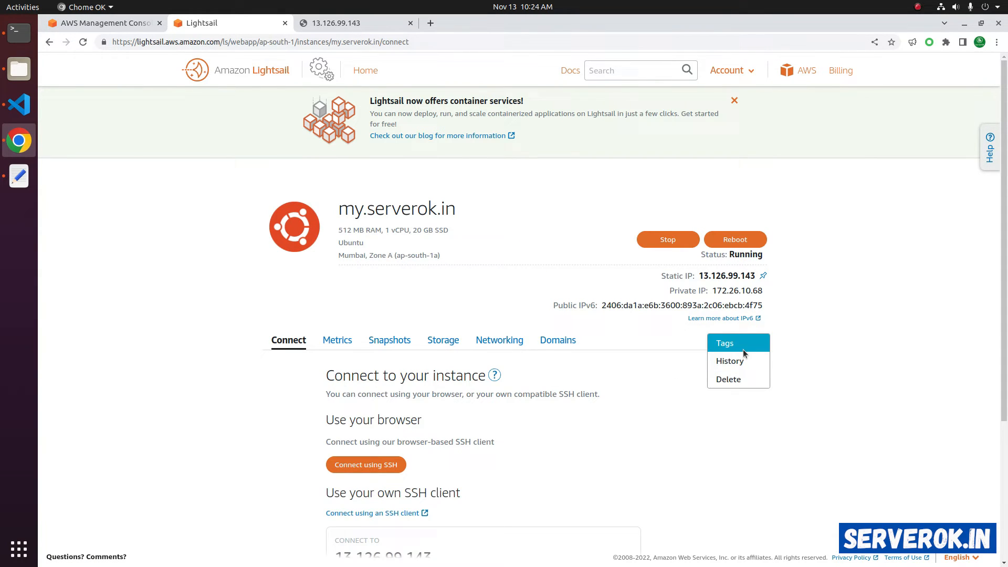
{"action": "left_click", "coordinate": [728, 380]}
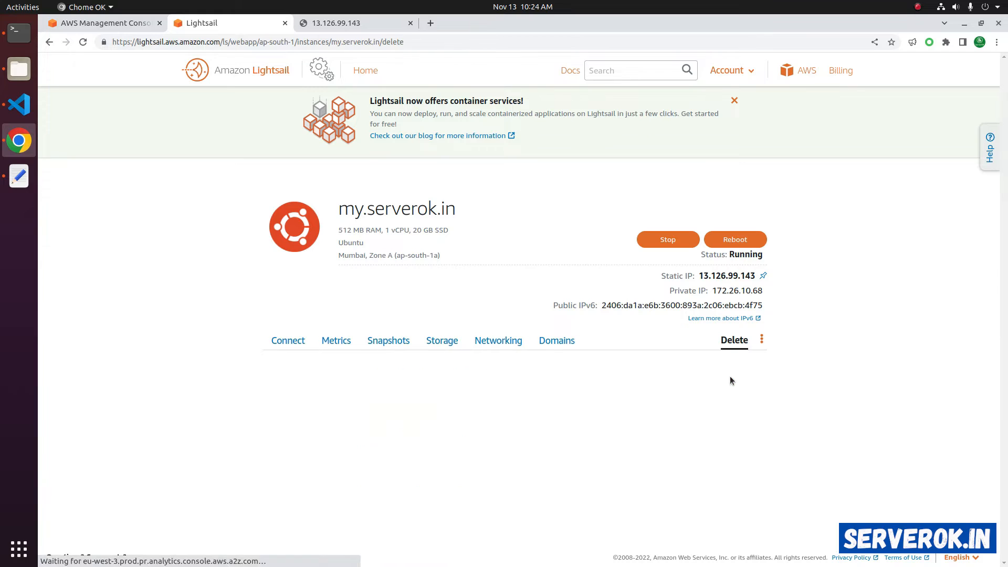
Delete the my.serverok.in instance and confirm with Yes, delete.
{"action": "left_click", "coordinate": [734, 340]}
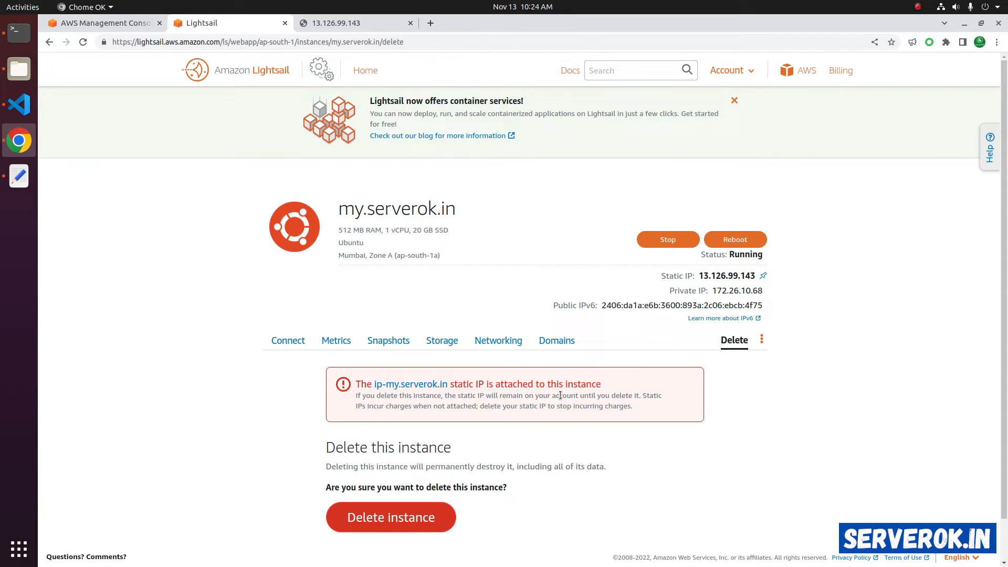
{"action": "scroll", "scroll_direction": "down", "scroll_amount": 3}
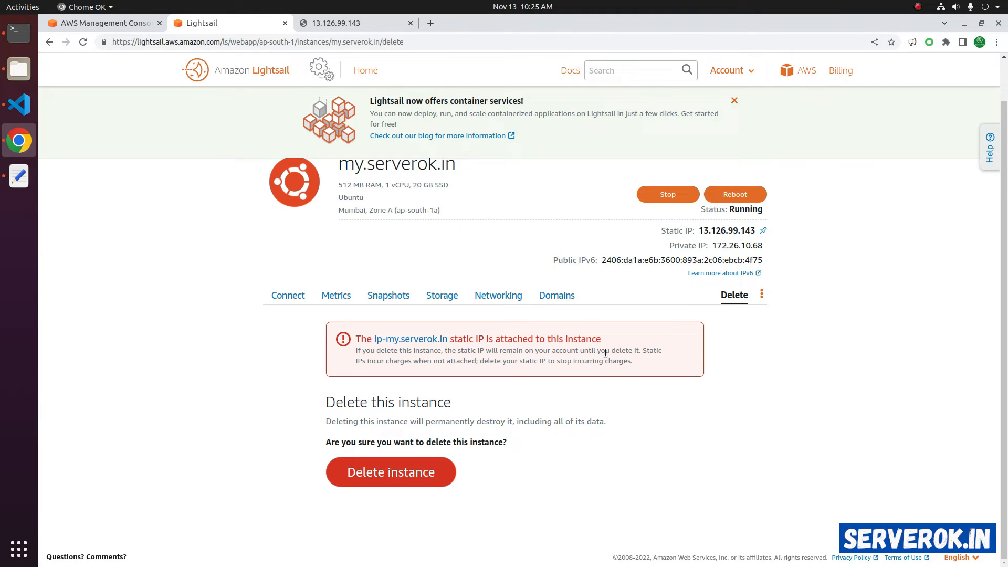
{"action": "mouse_move", "coordinate": [368, 479]}
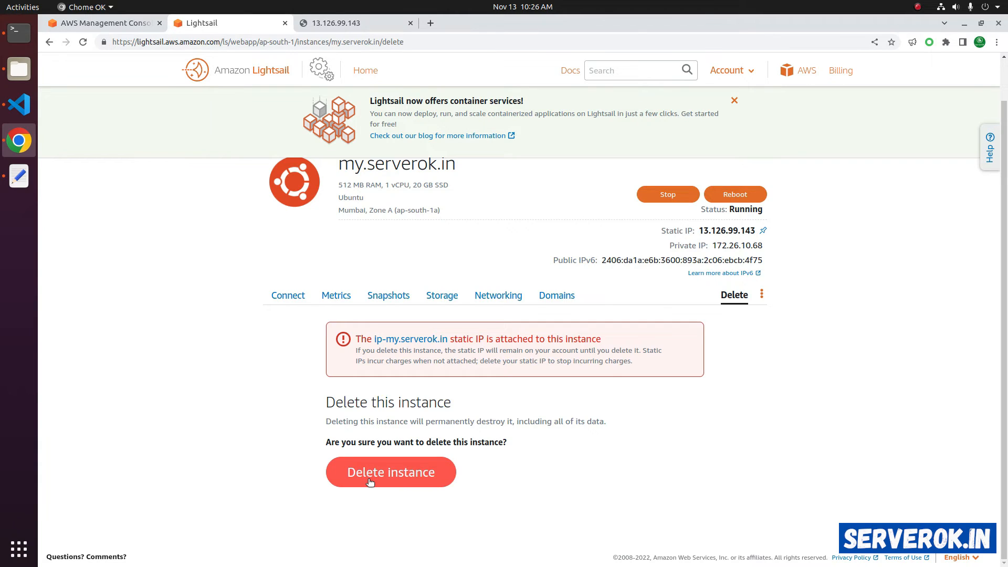
{"action": "left_click", "coordinate": [390, 471]}
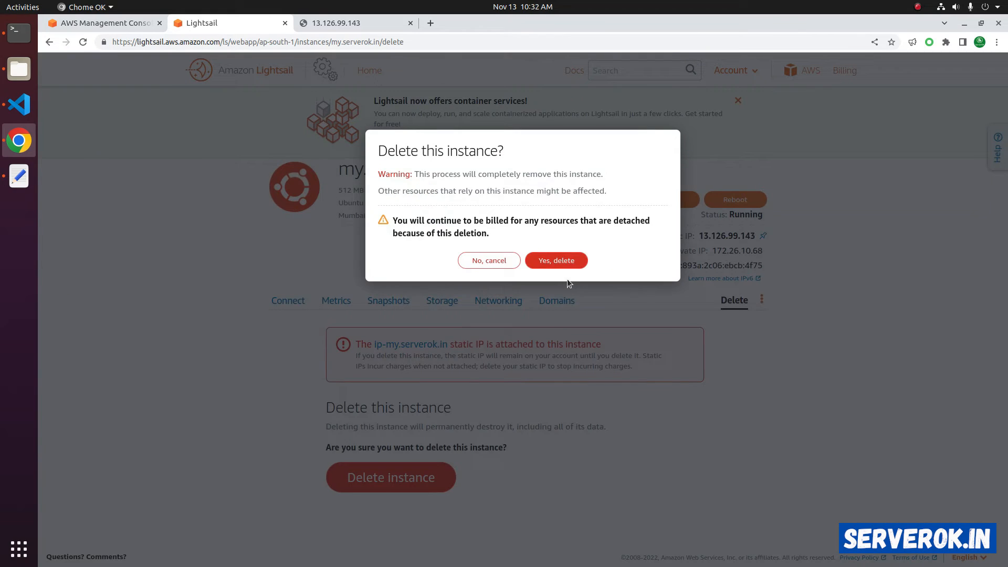
{"action": "mouse_move", "coordinate": [645, 216]}
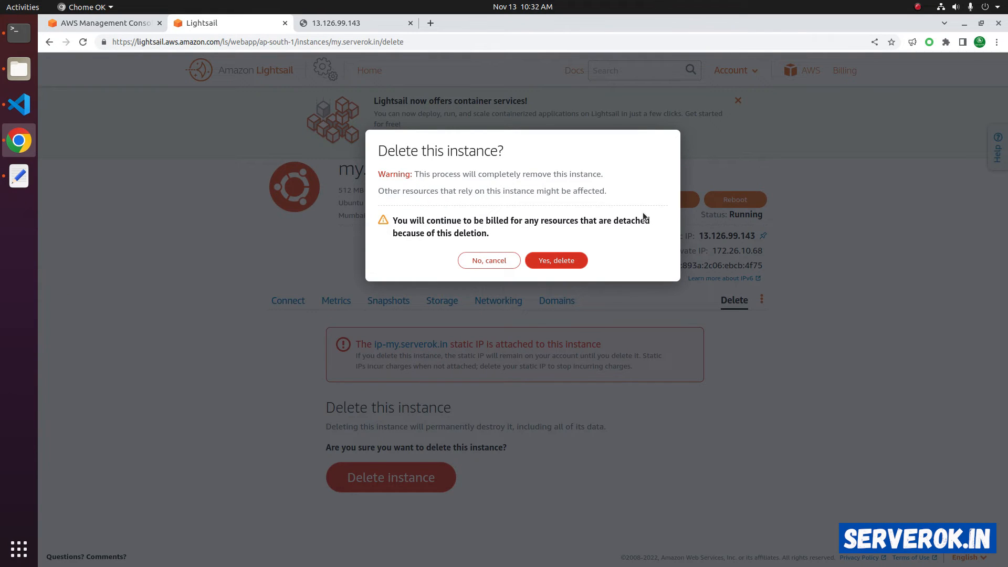
{"action": "mouse_move", "coordinate": [556, 261]}
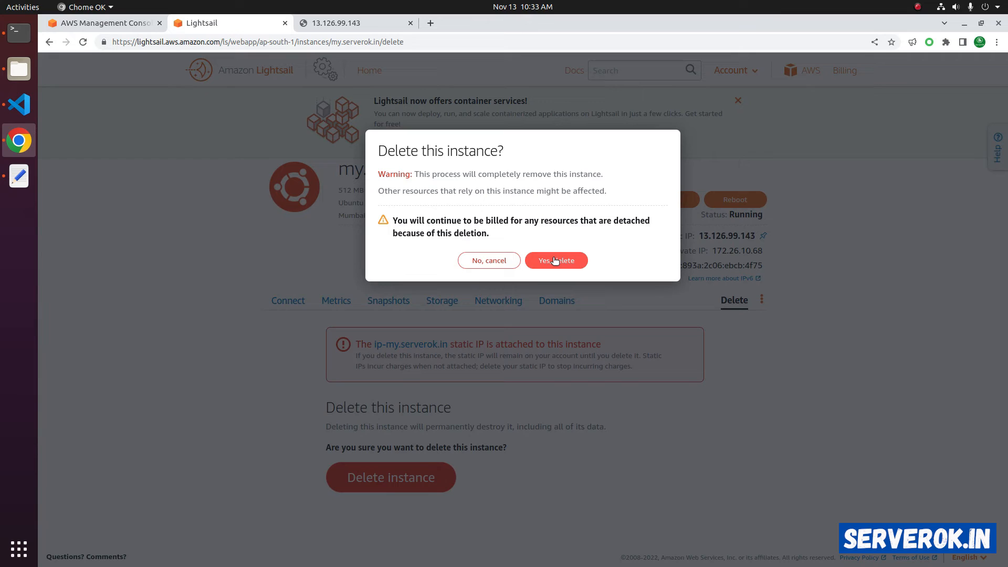
{"action": "left_click", "coordinate": [555, 261]}
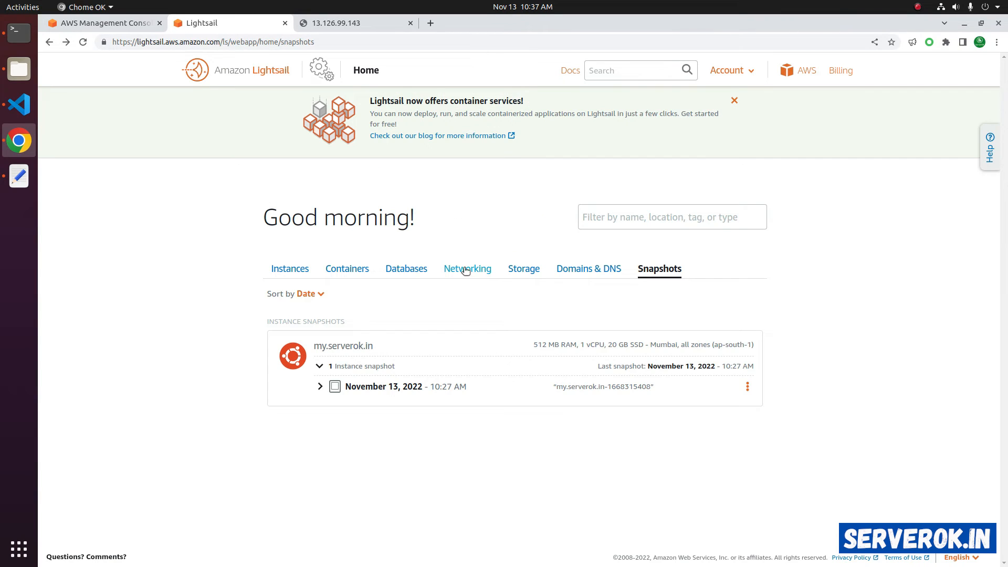
{"action": "mouse_move", "coordinate": [467, 268]}
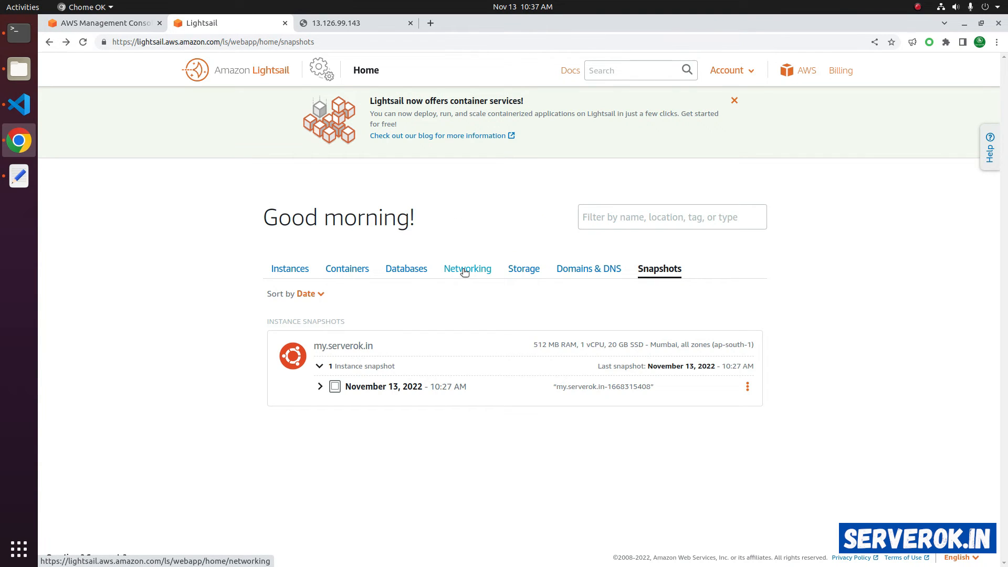
View Networking resources and highlight static IP ip-my.serverok.in (13.126.99.143) as Not Attached.
{"action": "left_click", "coordinate": [467, 268]}
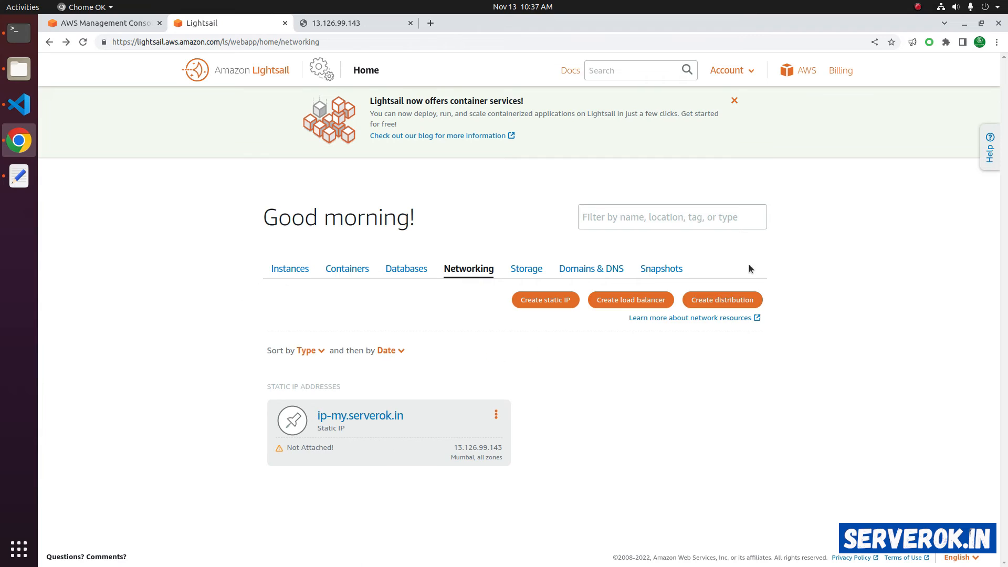
{"action": "mouse_move", "coordinate": [411, 420]}
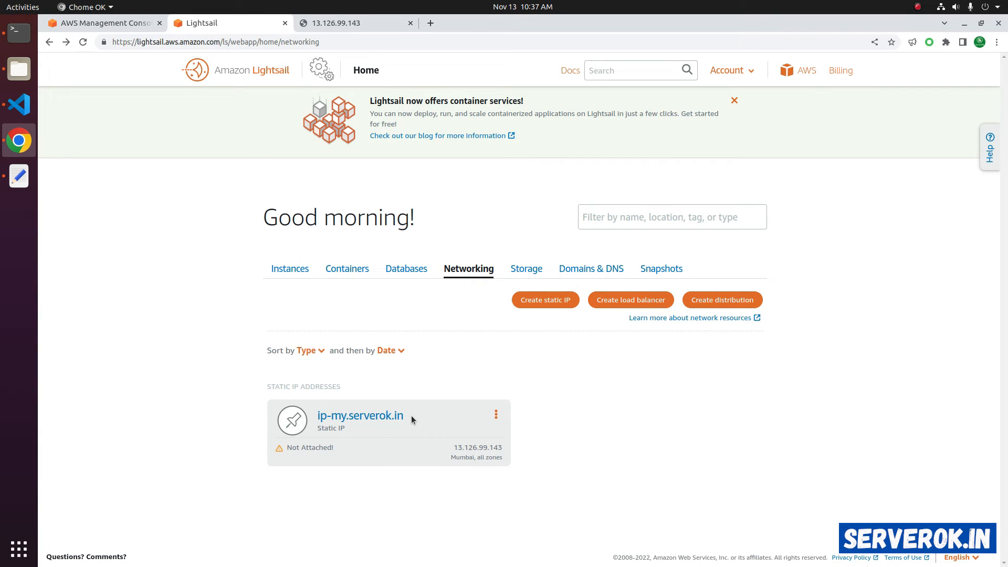
{"action": "mouse_move", "coordinate": [294, 447]}
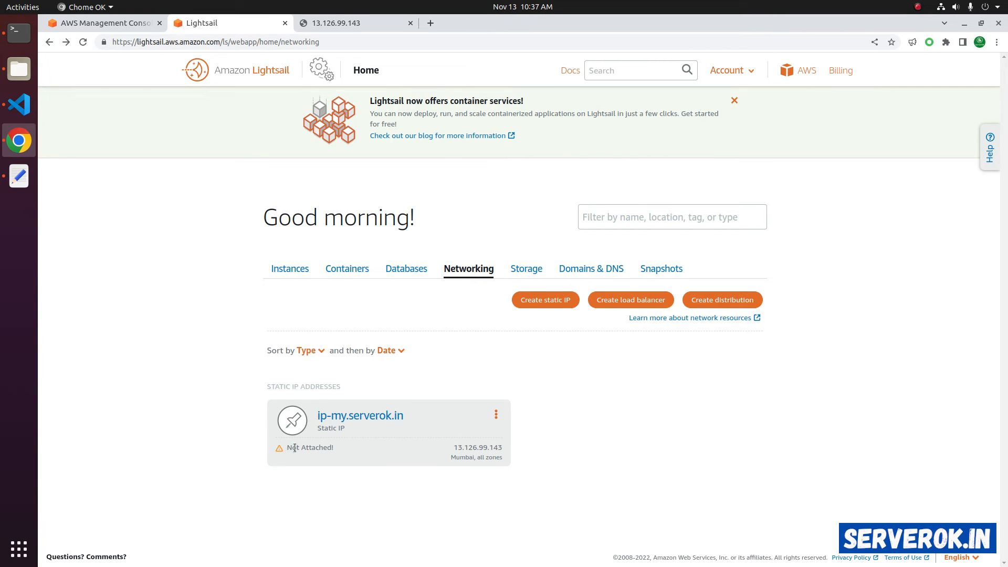
{"action": "double_click", "coordinate": [311, 447]}
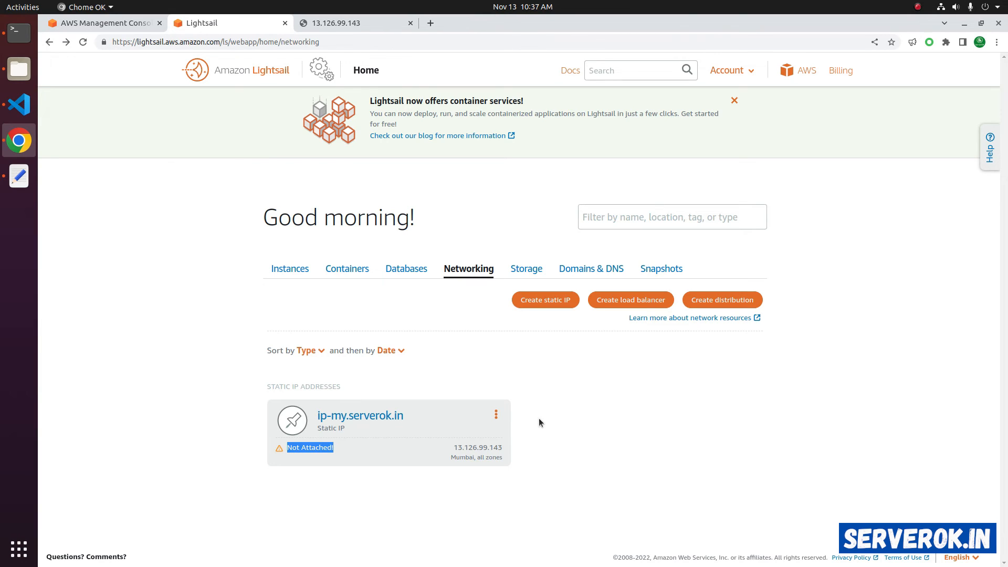
{"action": "mouse_move", "coordinate": [323, 438]}
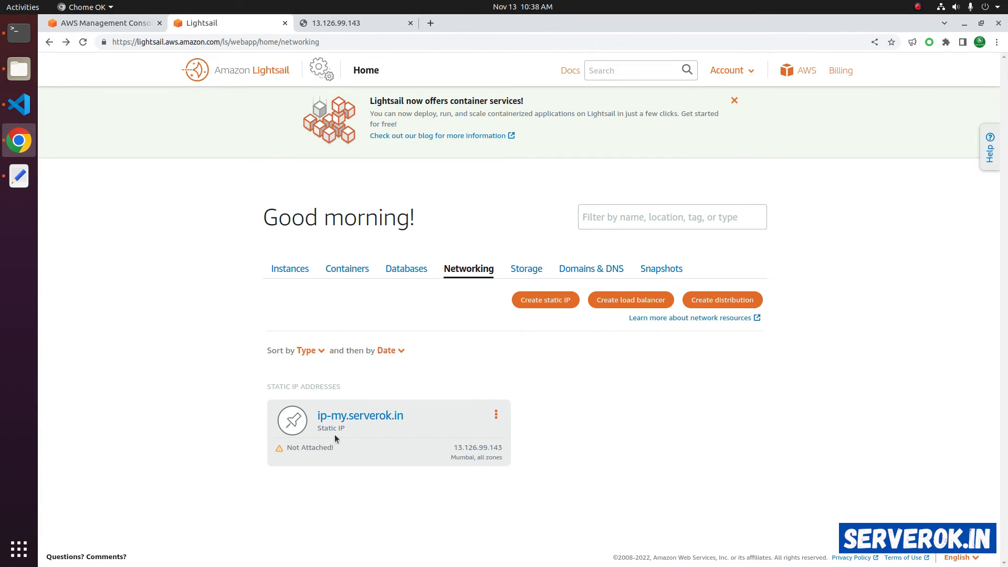
{"action": "mouse_move", "coordinate": [440, 434]}
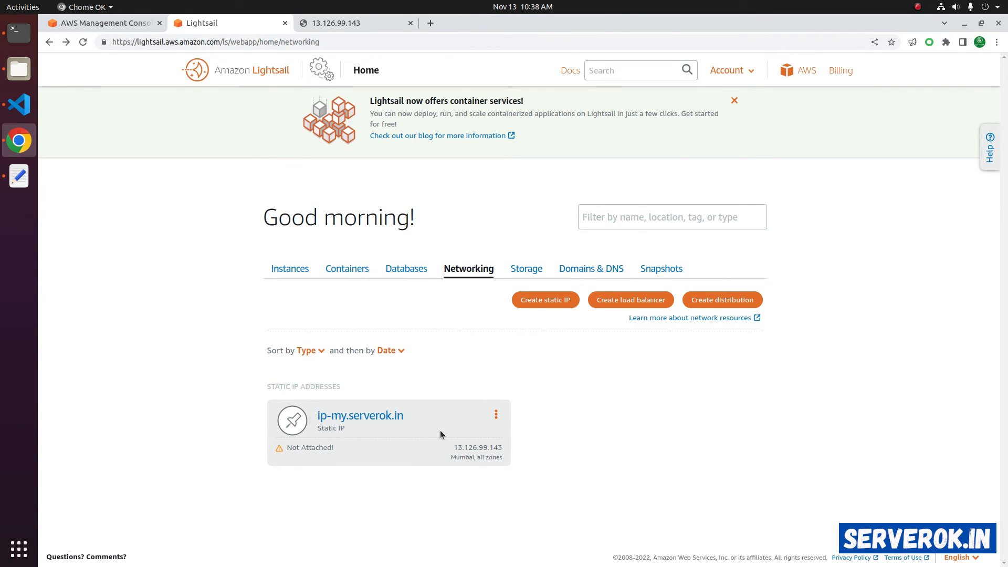
{"action": "mouse_move", "coordinate": [470, 422]}
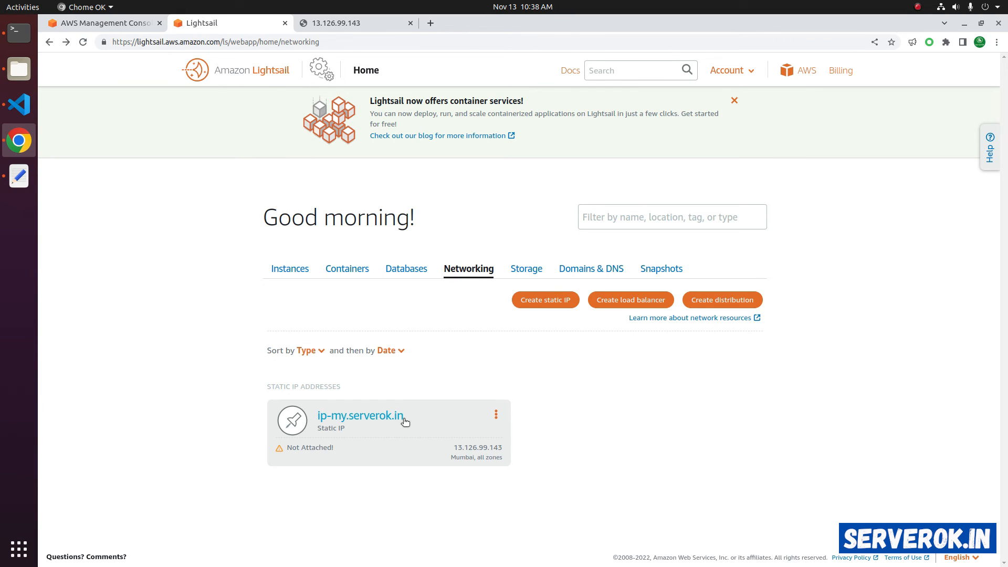
Choose Delete for the static IP ip-my.serverok.in from its card's actions.
{"action": "left_click", "coordinate": [495, 414]}
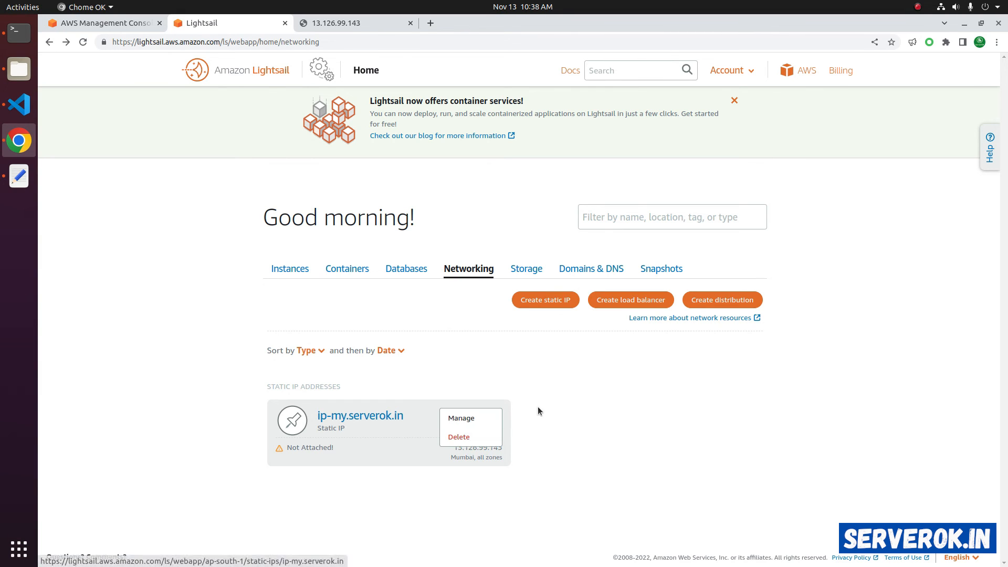
{"action": "left_click", "coordinate": [459, 436]}
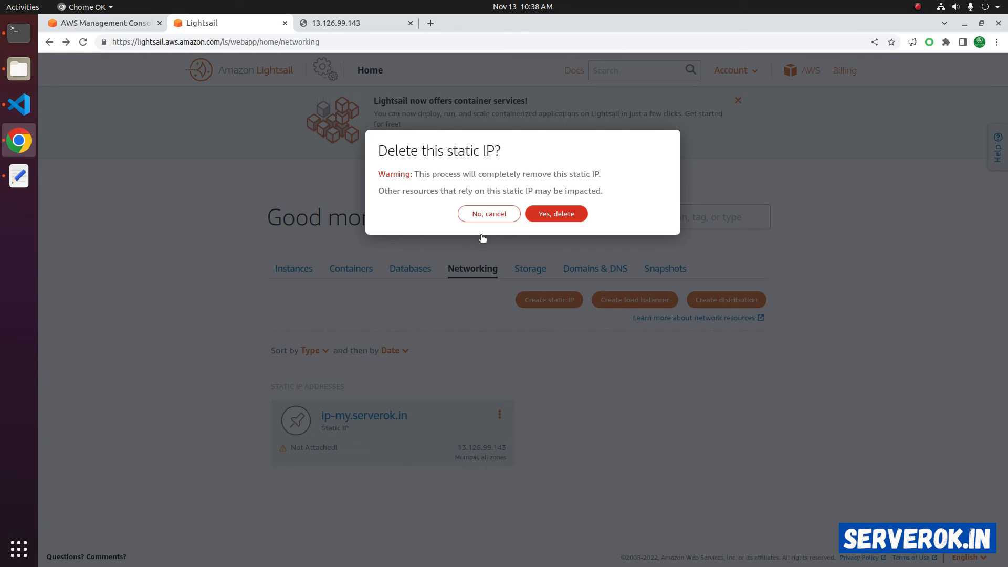
{"action": "mouse_move", "coordinate": [575, 178]}
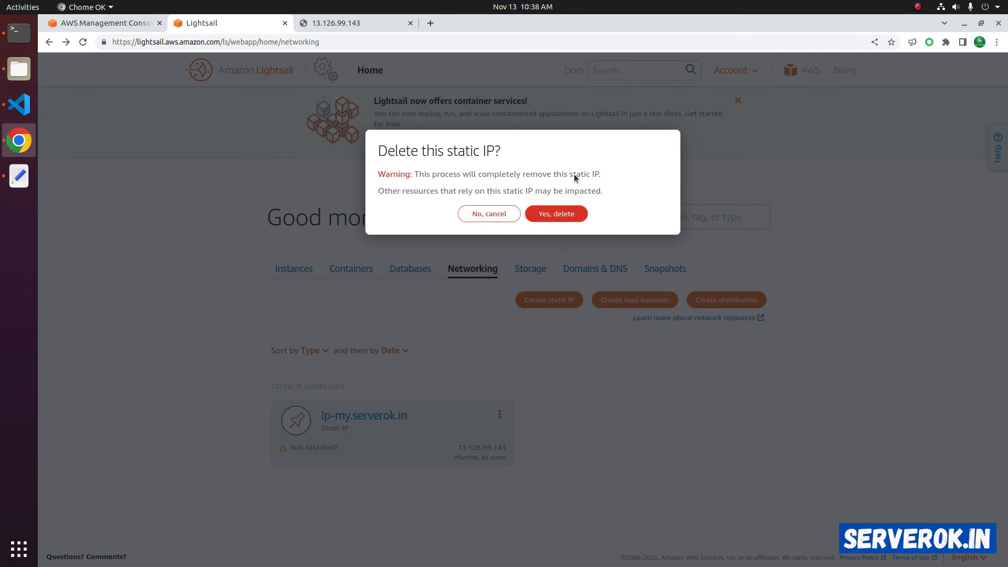
{"action": "mouse_move", "coordinate": [581, 200]}
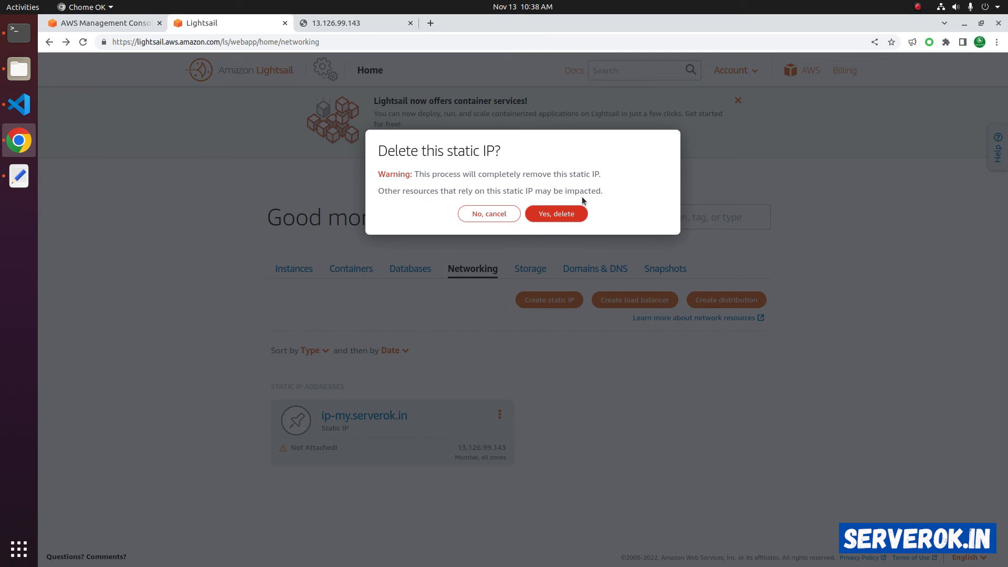
{"action": "mouse_move", "coordinate": [555, 213]}
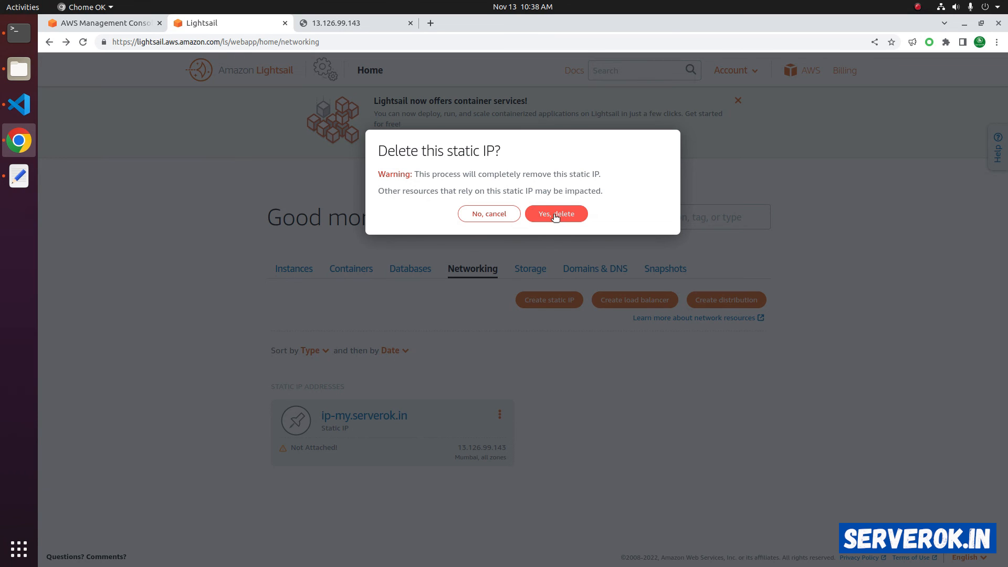